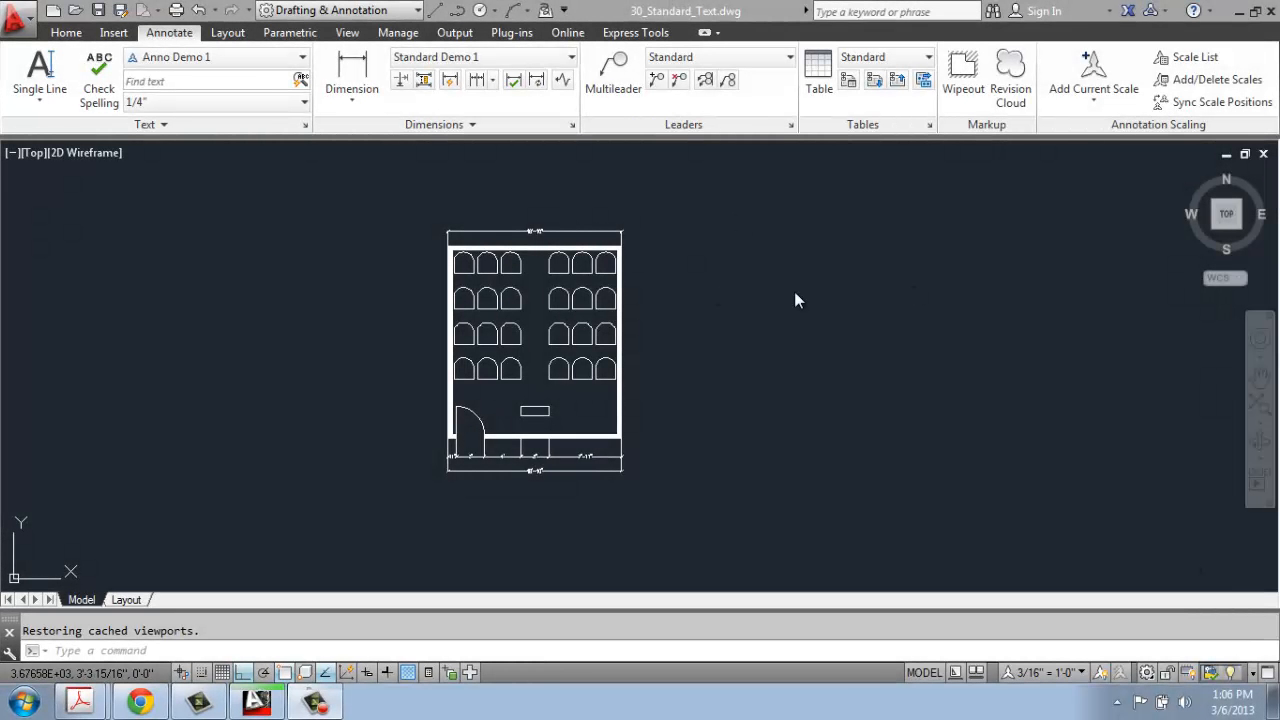
{"action": "mouse_move", "coordinate": [778, 300]}
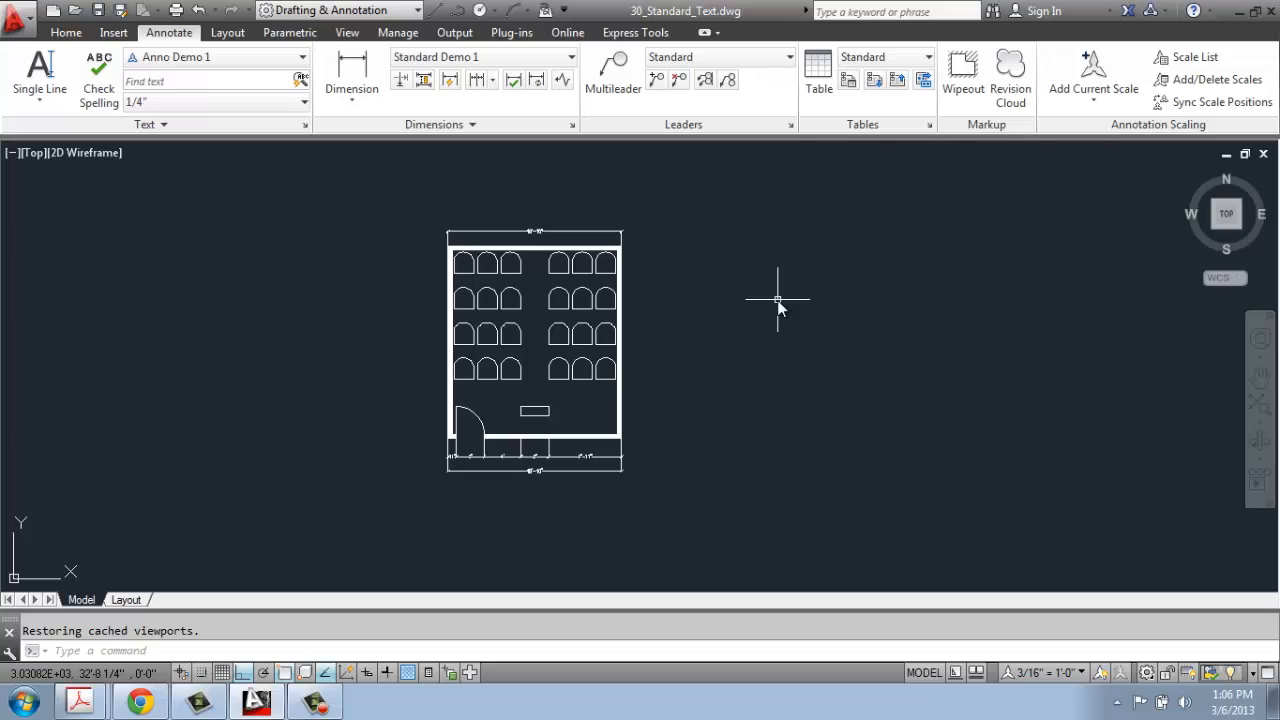
{"action": "mouse_move", "coordinate": [98, 596]}
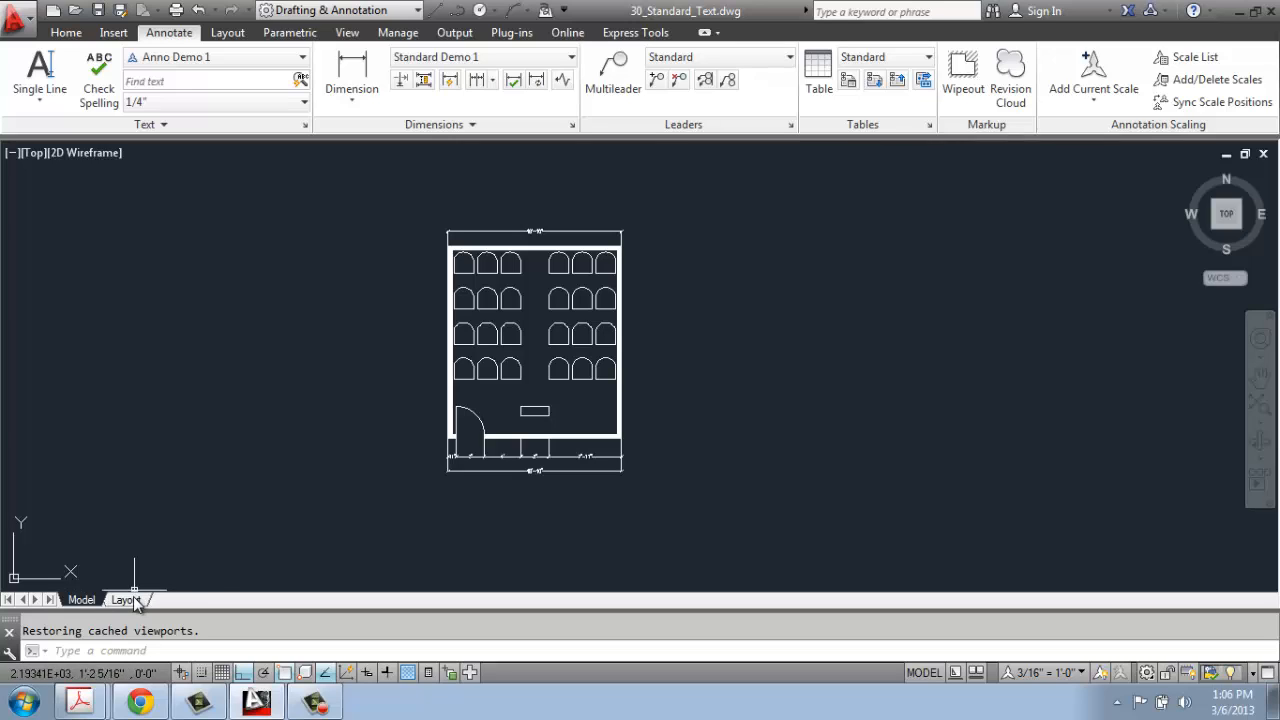
{"action": "mouse_move", "coordinate": [130, 564]}
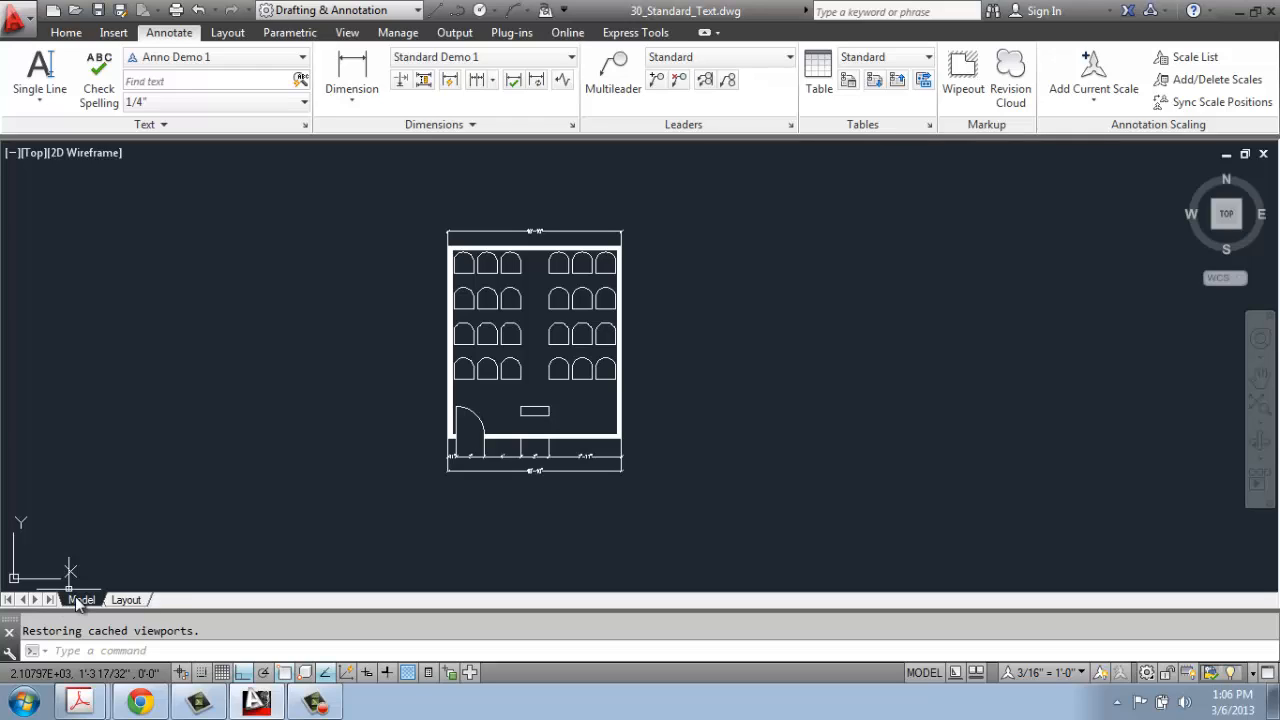
{"action": "mouse_move", "coordinate": [68, 614]}
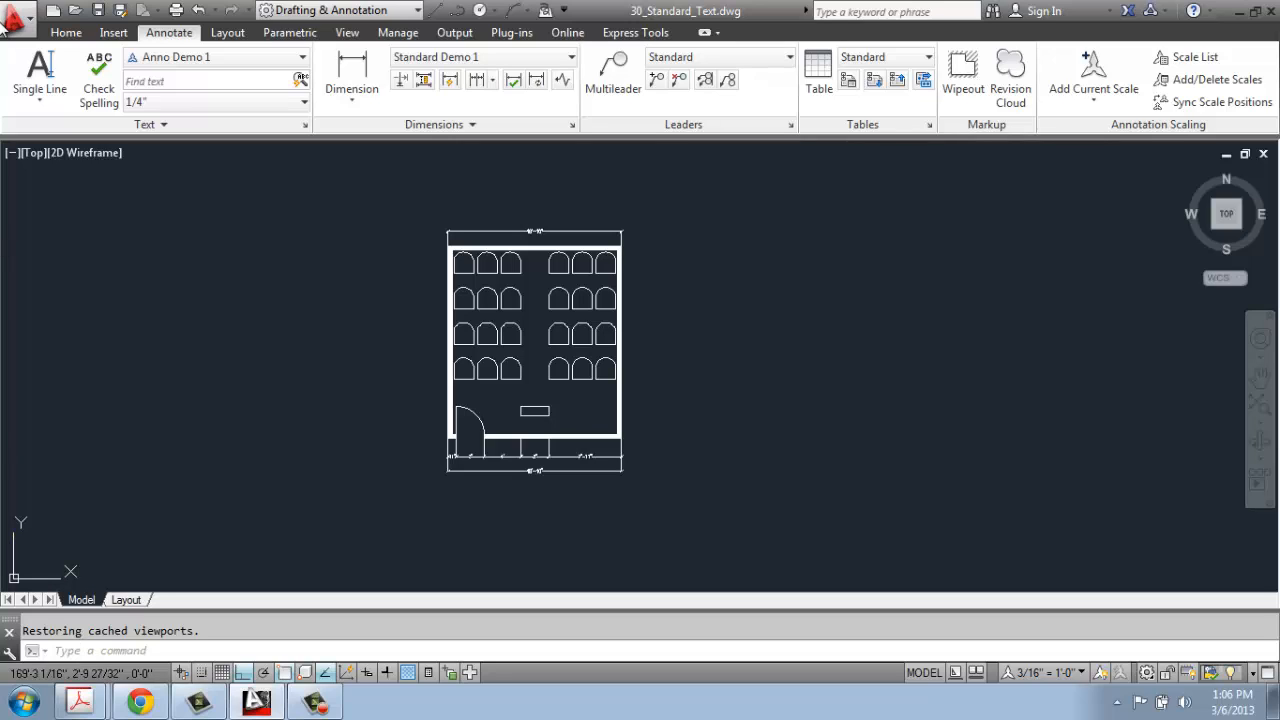
- Enable 'Display Layout and Model tabs' in the Options Display settings and confirm
{"action": "left_click", "coordinate": [18, 18]}
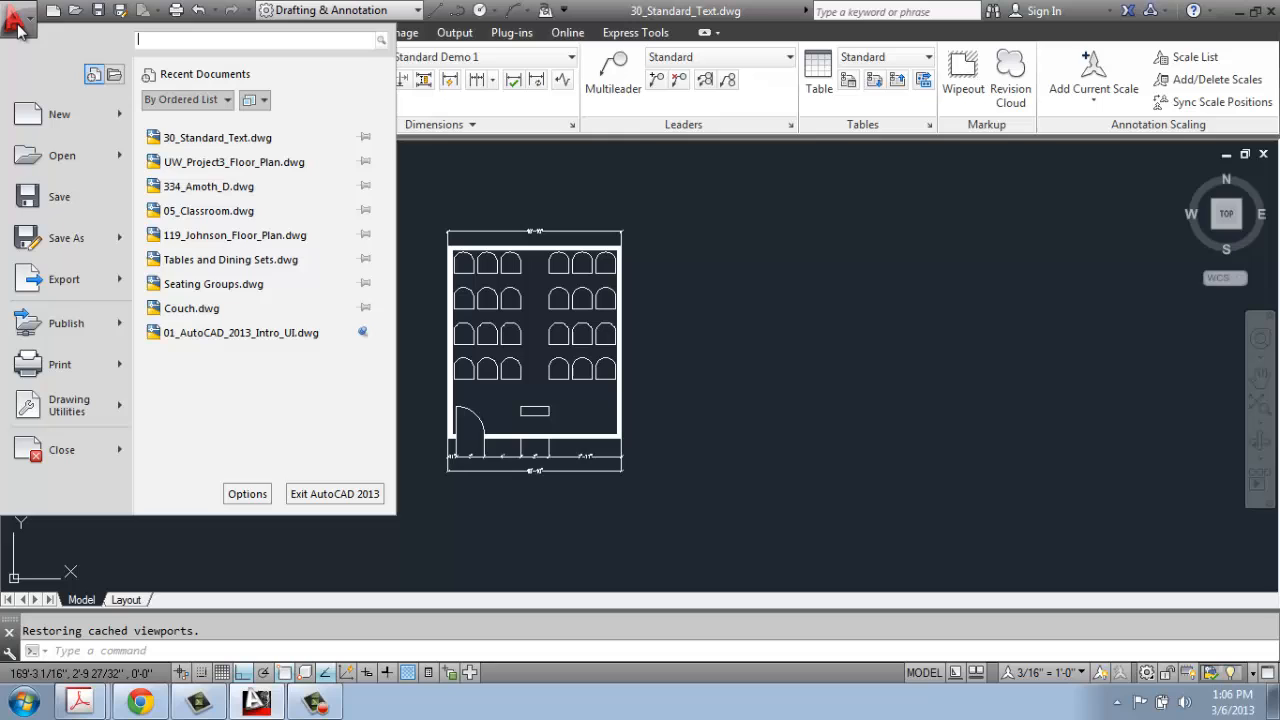
{"action": "left_click", "coordinate": [256, 508]}
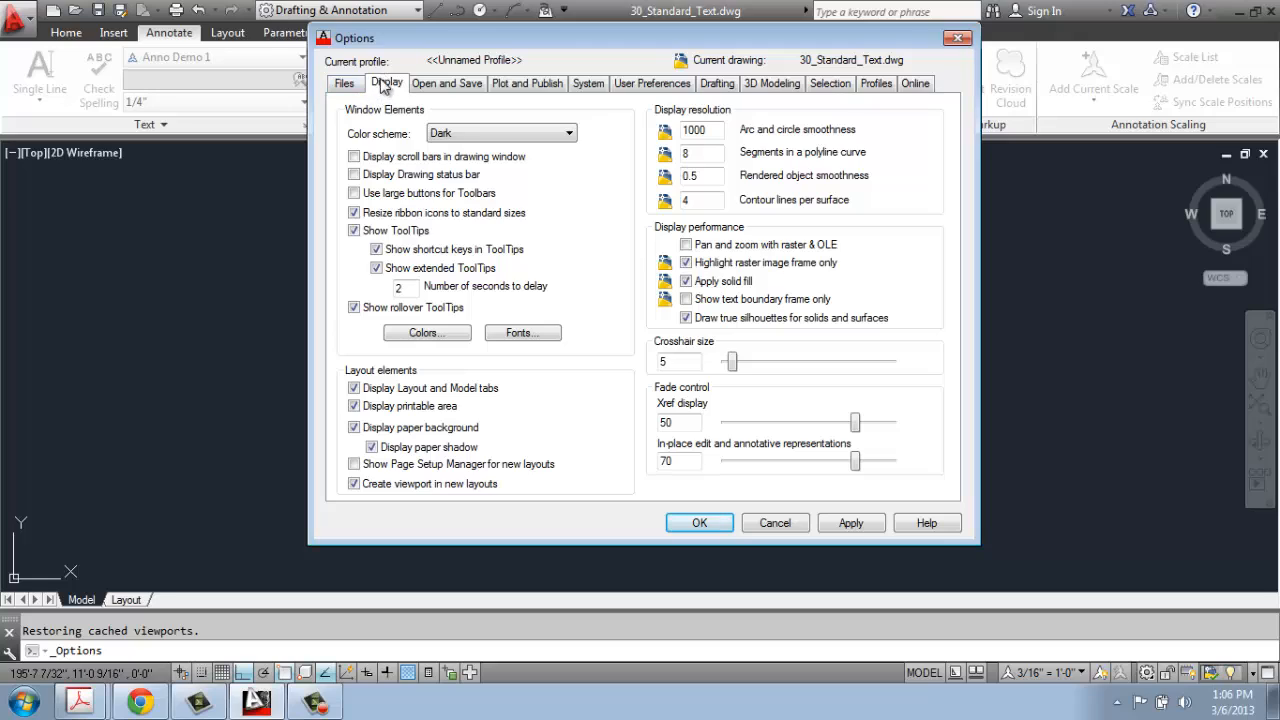
{"action": "mouse_move", "coordinate": [376, 84]}
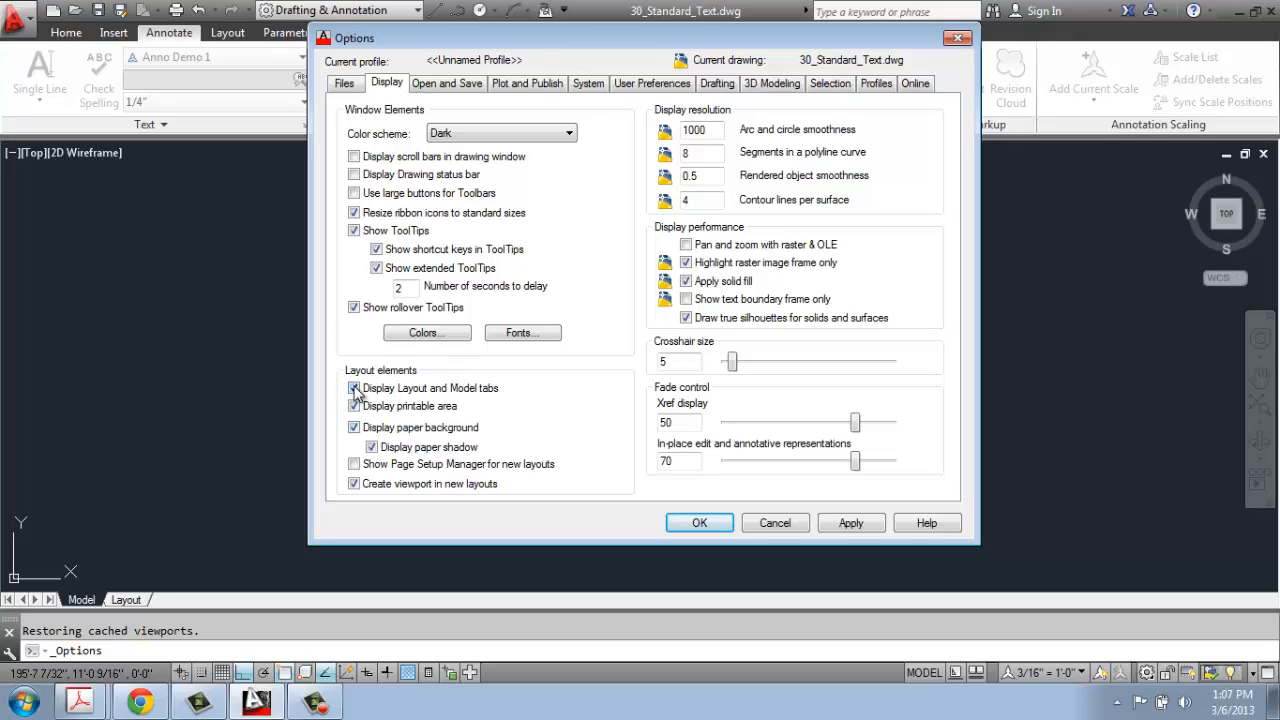
{"action": "left_click", "coordinate": [354, 388]}
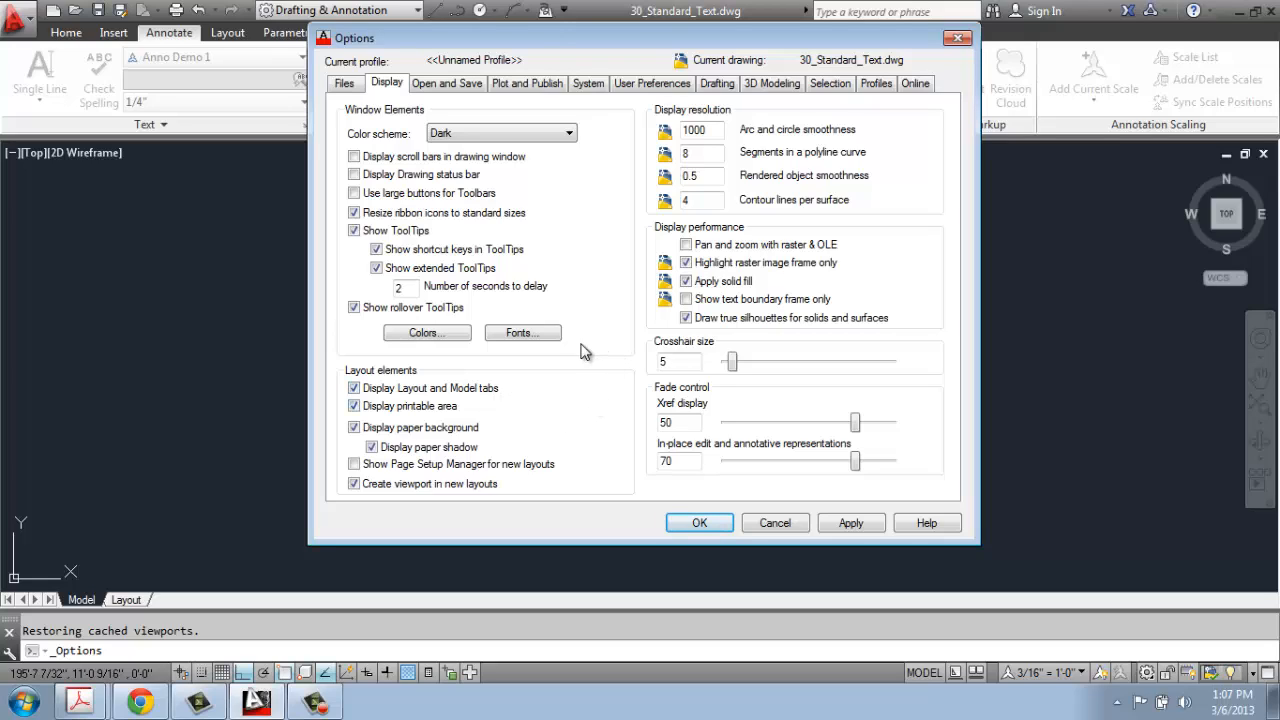
{"action": "mouse_move", "coordinate": [520, 388]}
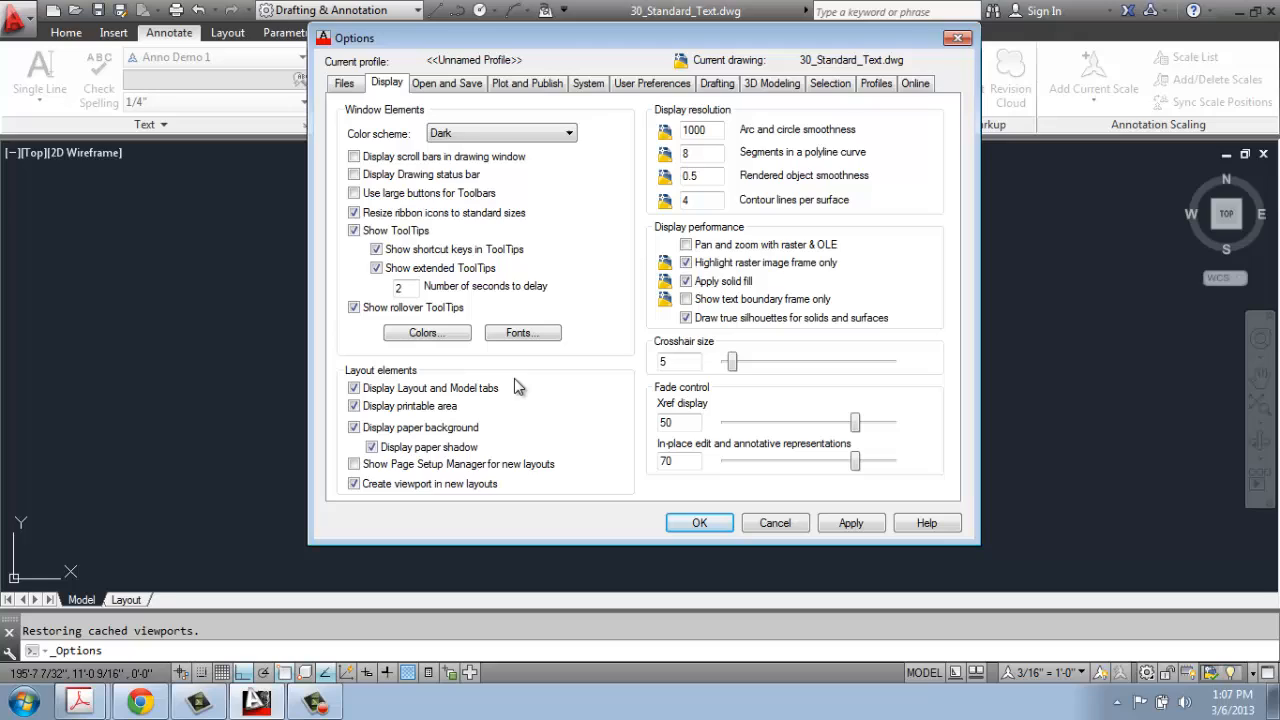
{"action": "left_click", "coordinate": [372, 446]}
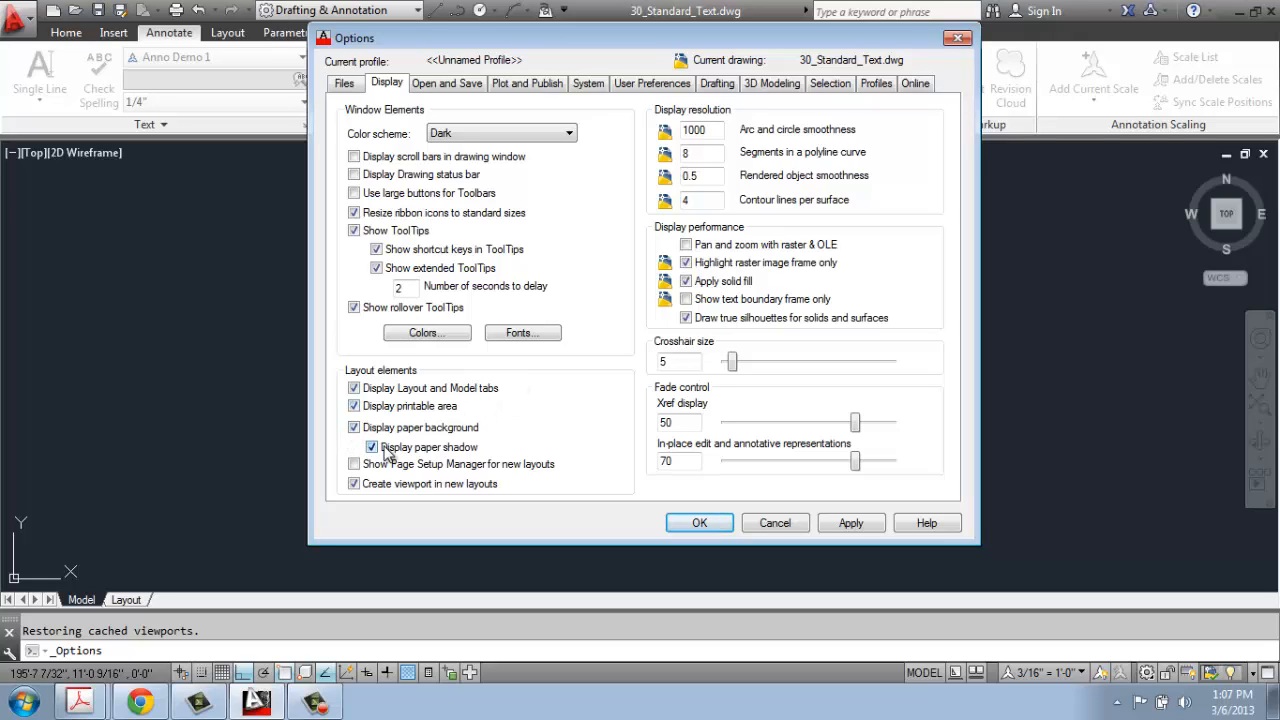
{"action": "left_click", "coordinate": [372, 448]}
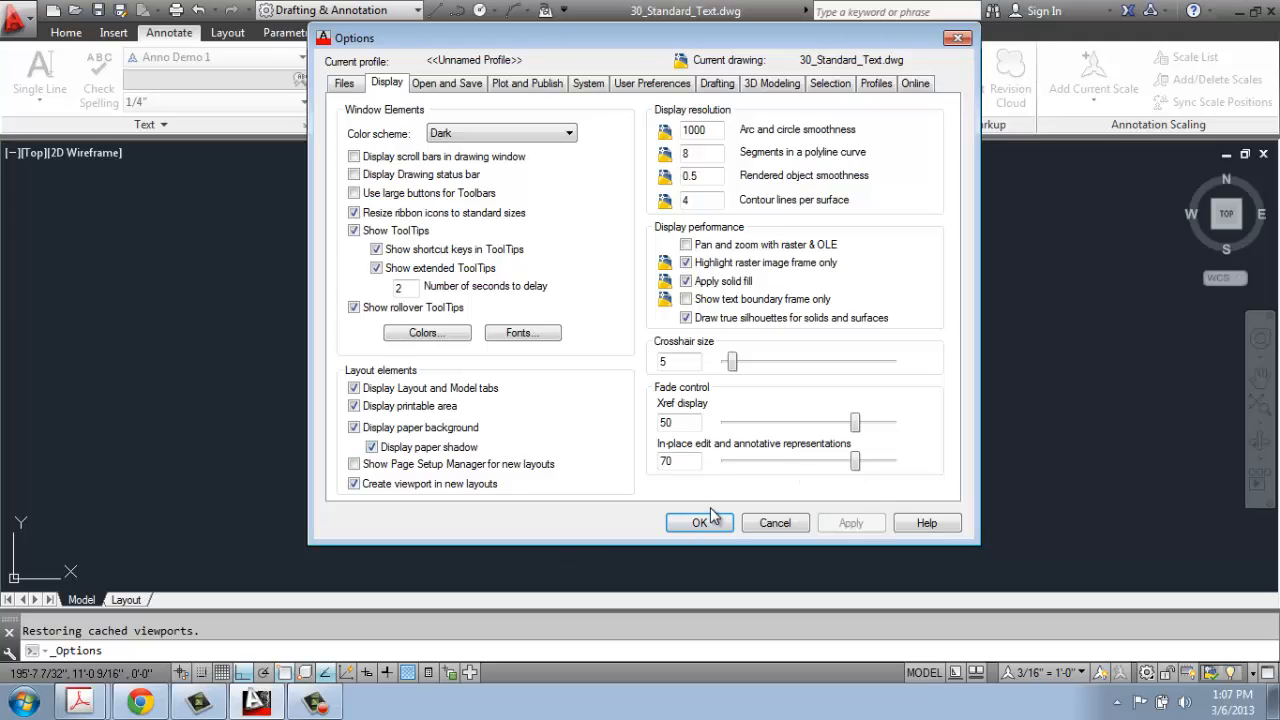
{"action": "left_click", "coordinate": [700, 522]}
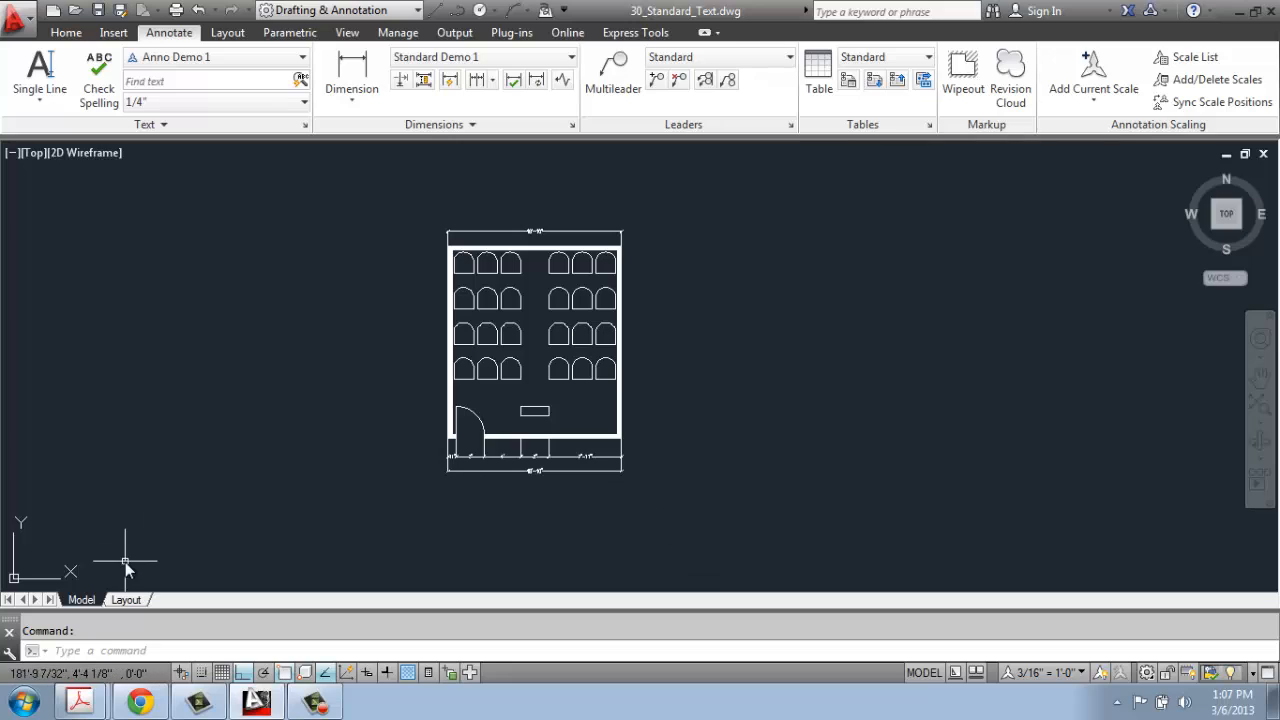
{"action": "mouse_move", "coordinate": [120, 512]}
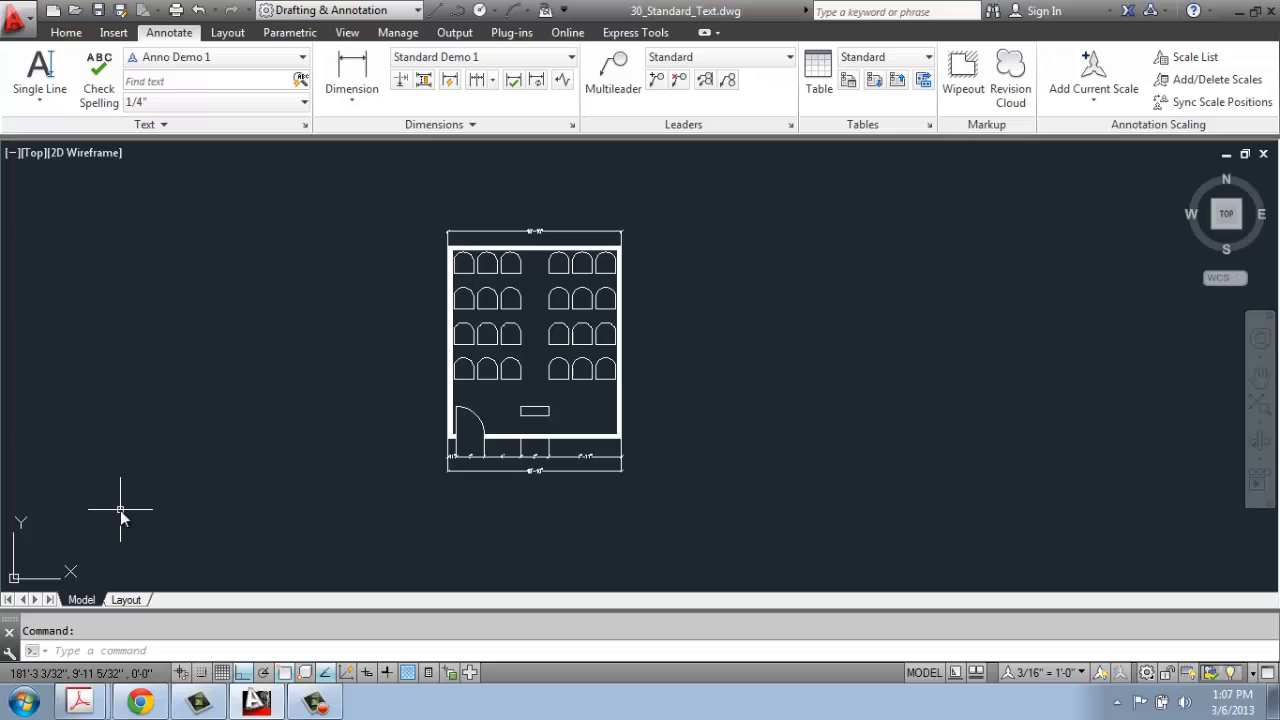
{"action": "mouse_move", "coordinate": [110, 584]}
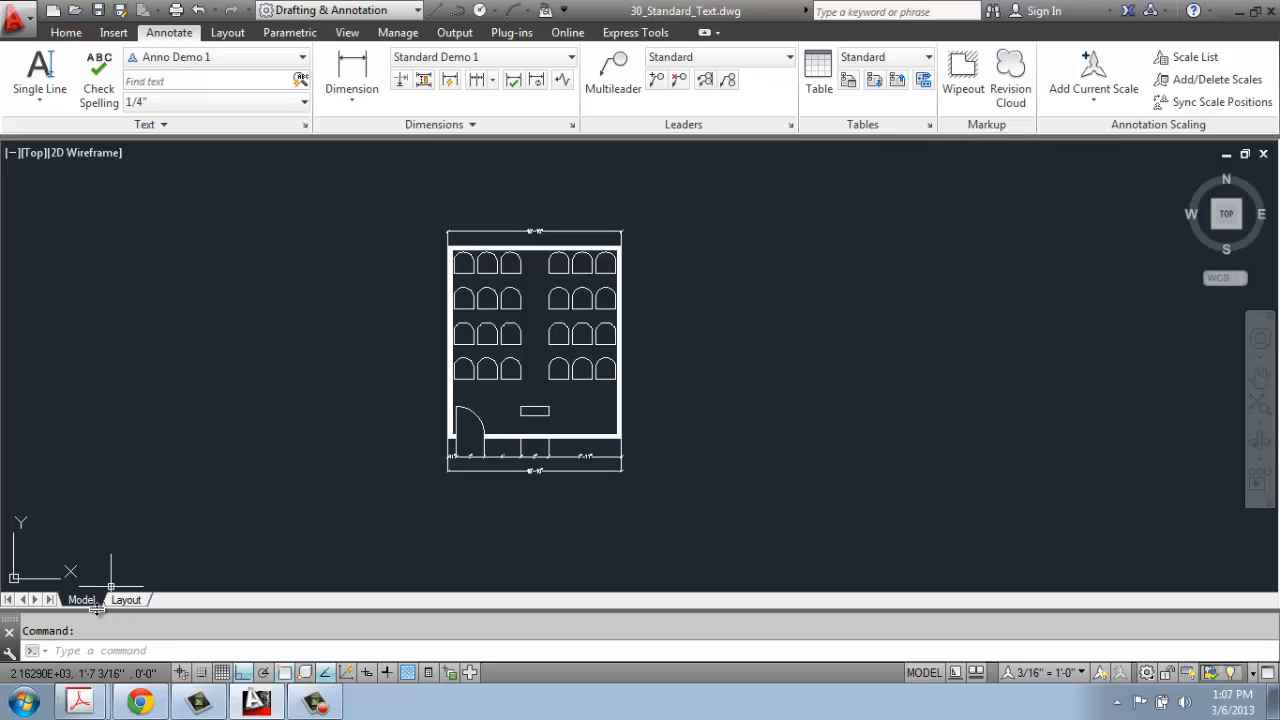
{"action": "mouse_move", "coordinate": [96, 608]}
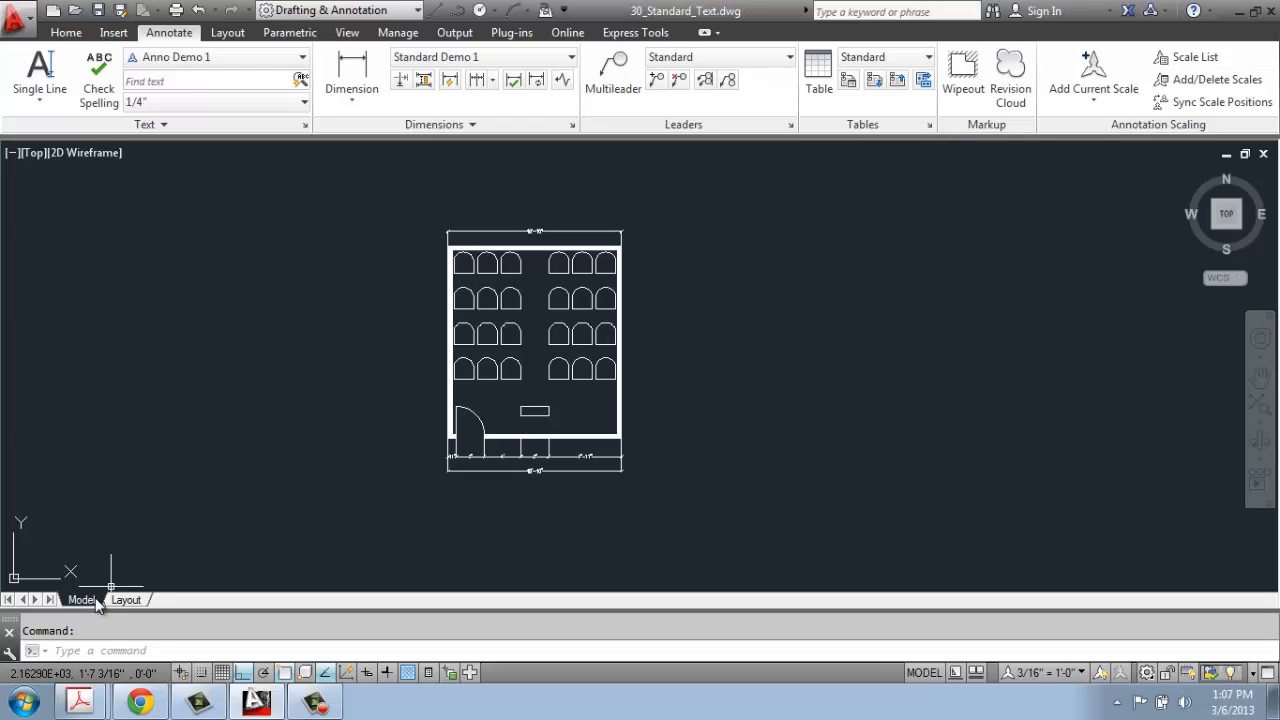
{"action": "mouse_move", "coordinate": [96, 600]}
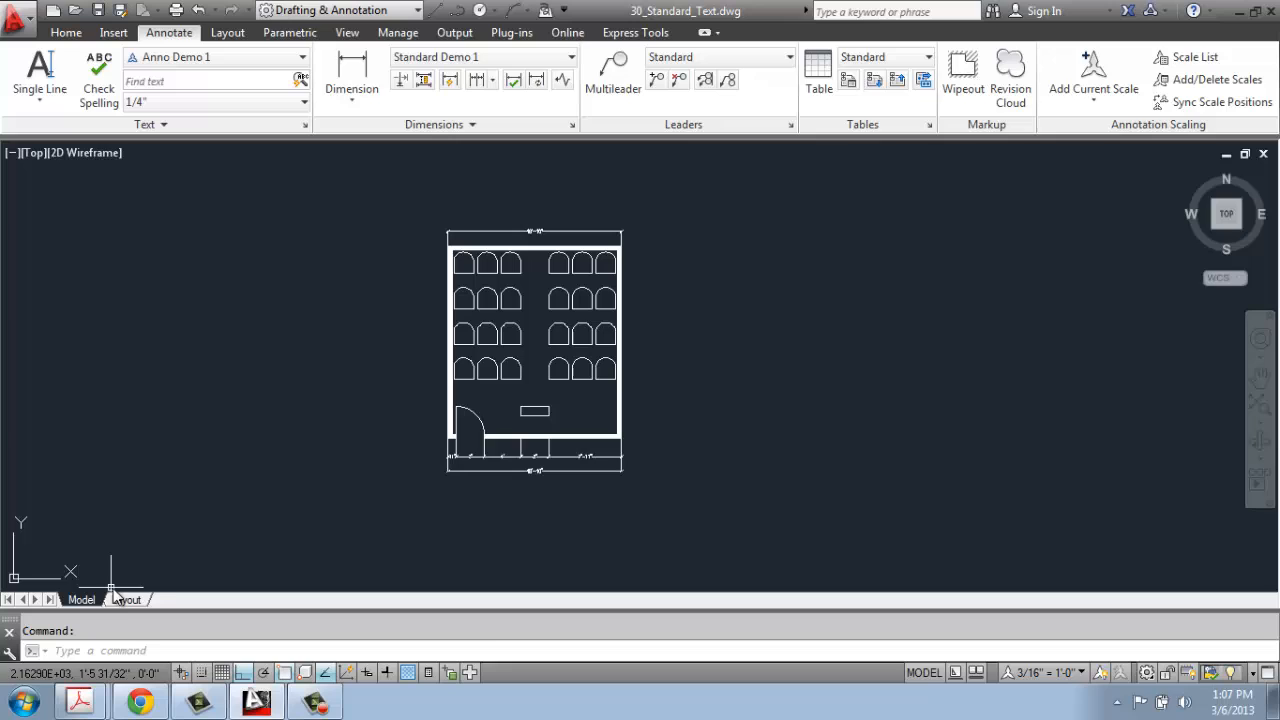
{"action": "left_click", "coordinate": [128, 600]}
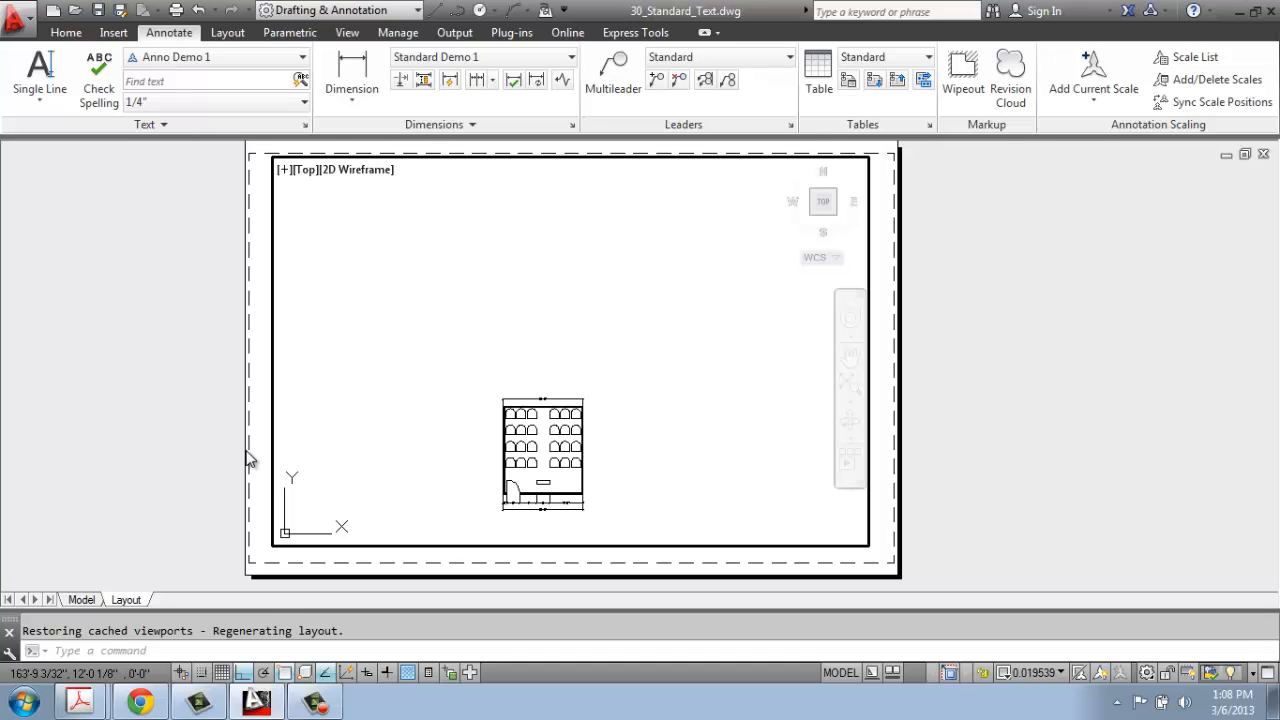
{"action": "mouse_move", "coordinate": [256, 336]}
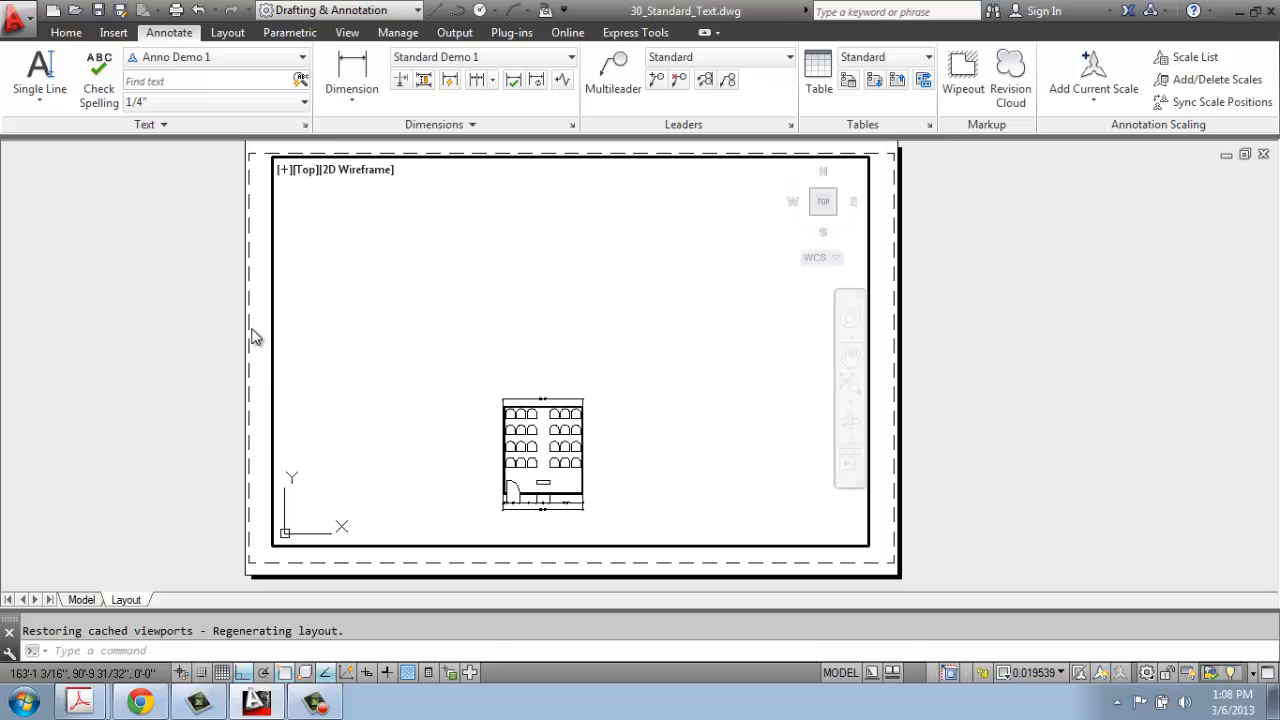
{"action": "mouse_move", "coordinate": [200, 584]}
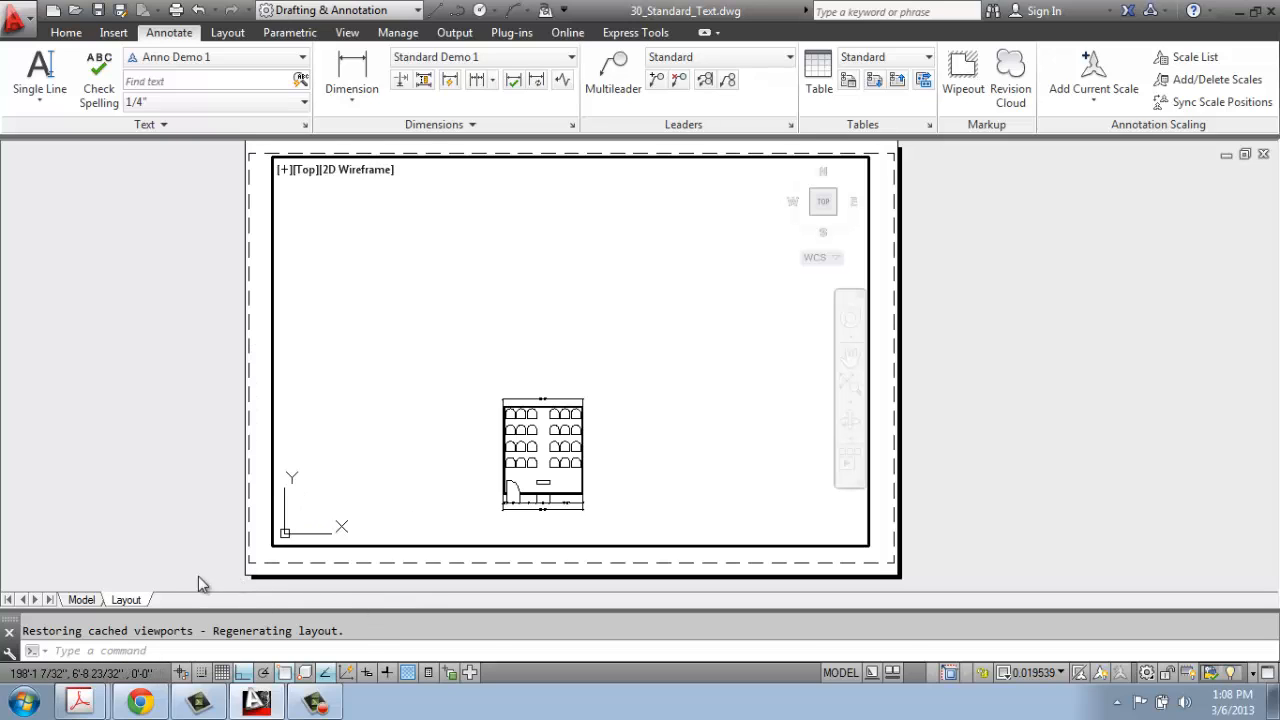
- Switch to the Model tab, then back to the Layout sheet showing the plan viewport
{"action": "left_click", "coordinate": [80, 600]}
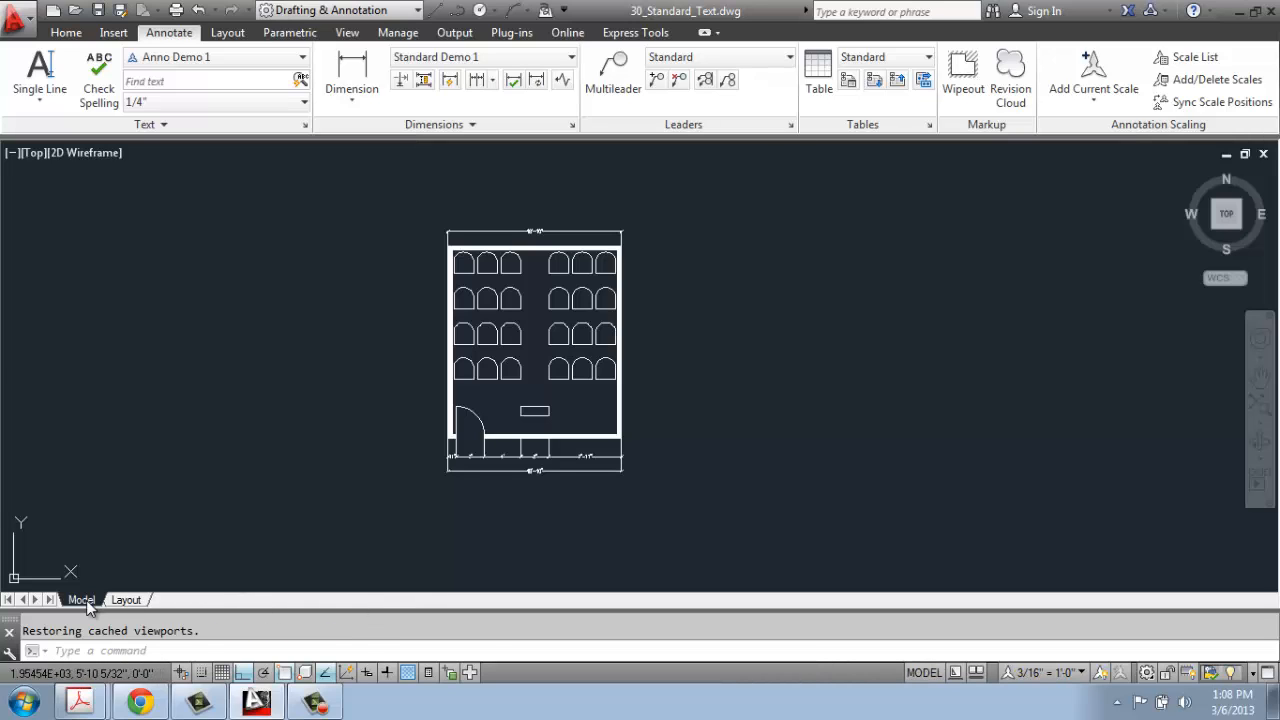
{"action": "mouse_move", "coordinate": [340, 638]}
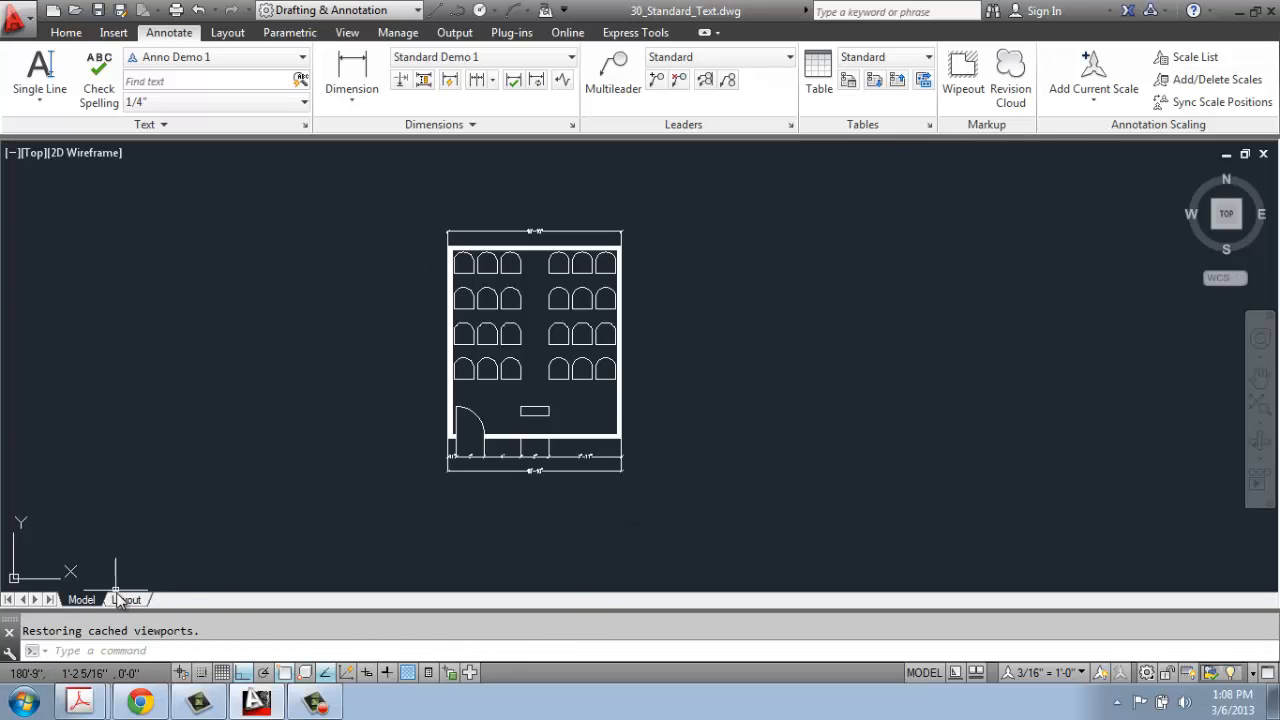
{"action": "left_click", "coordinate": [128, 600]}
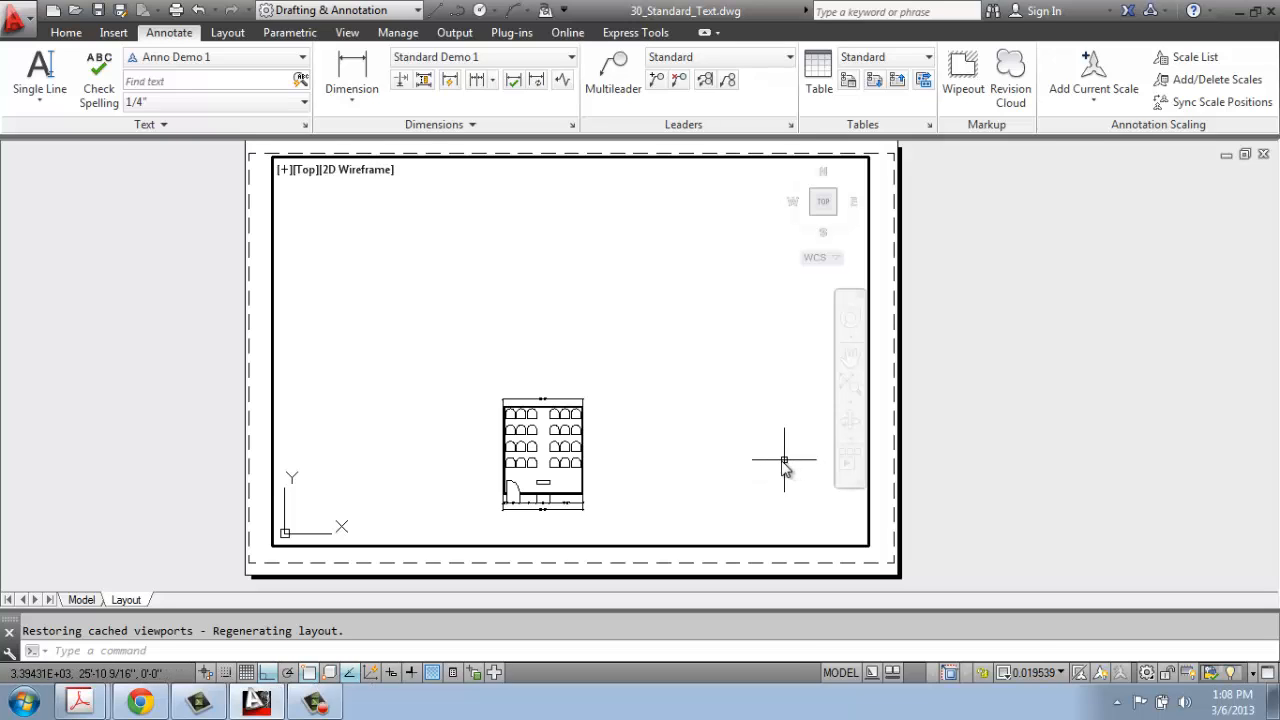
{"action": "mouse_move", "coordinate": [770, 456]}
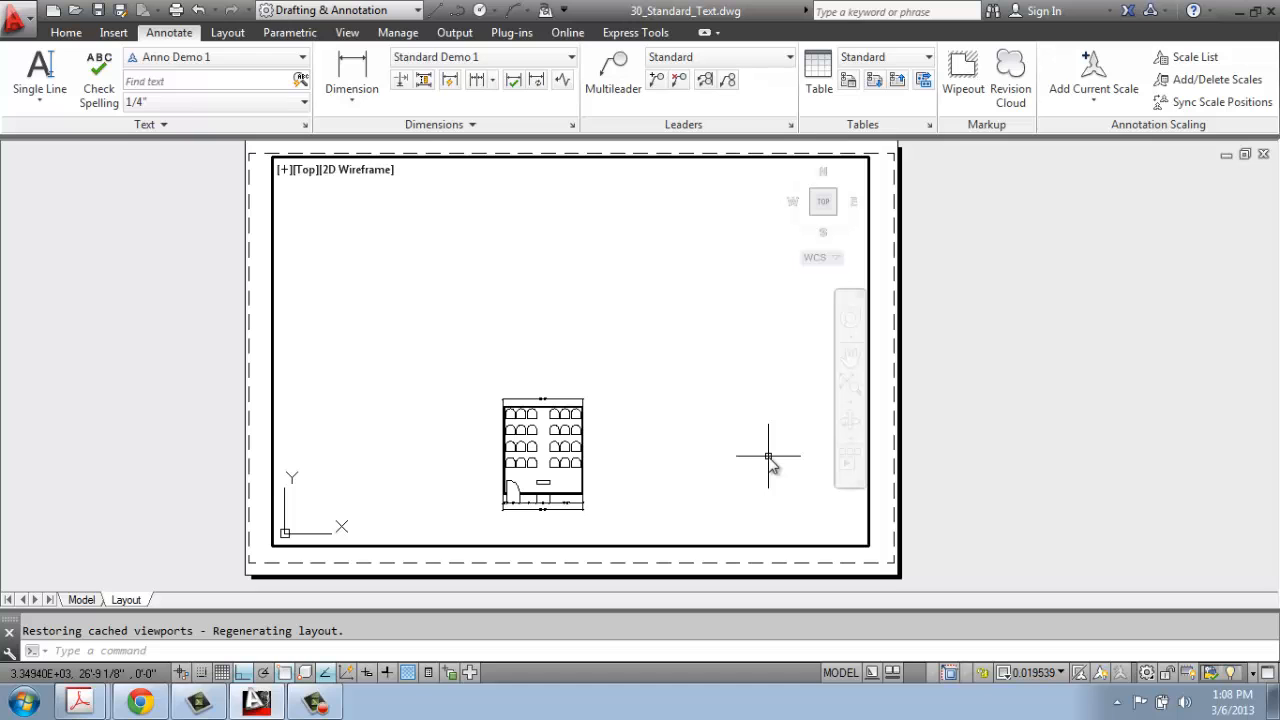
{"action": "mouse_move", "coordinate": [748, 456]}
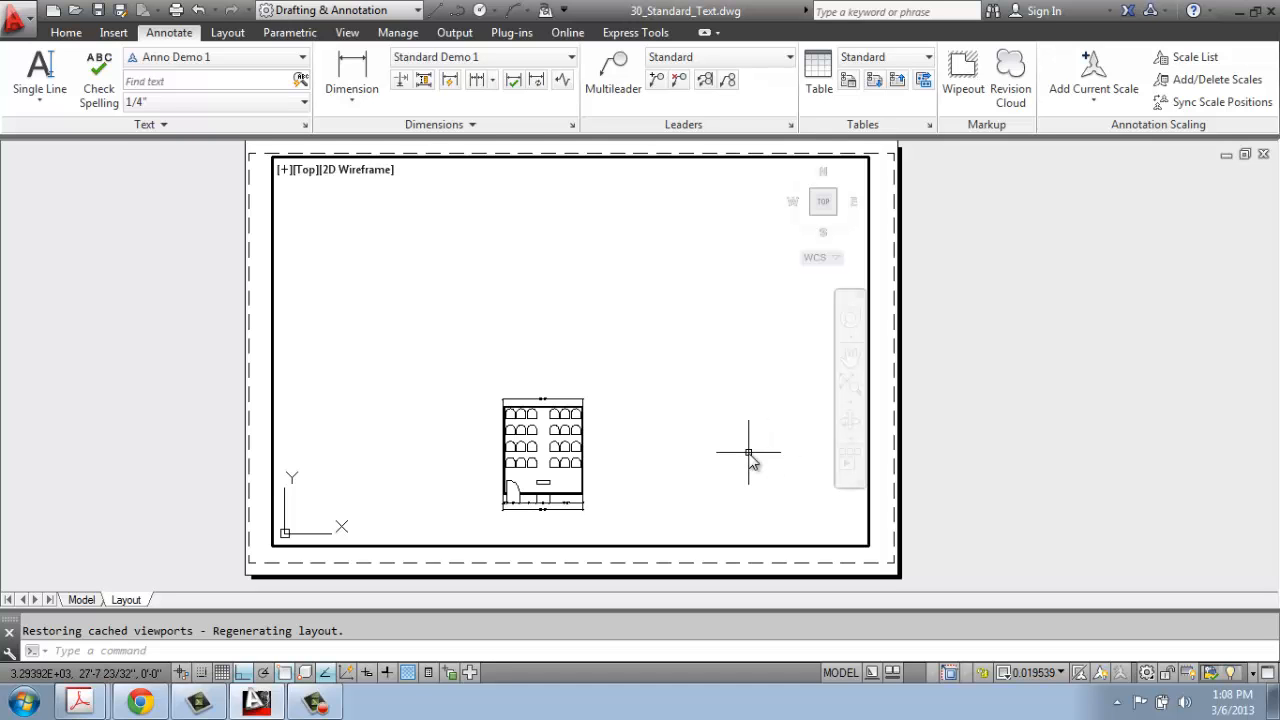